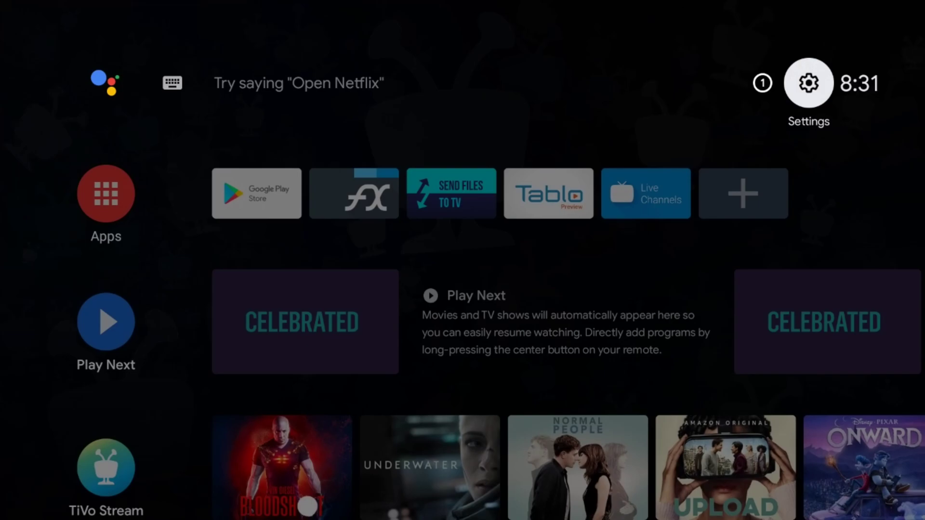
Step: Go into Settings > Device Preferences and select an entry there
{"action": "left_click", "coordinate": [807, 83]}
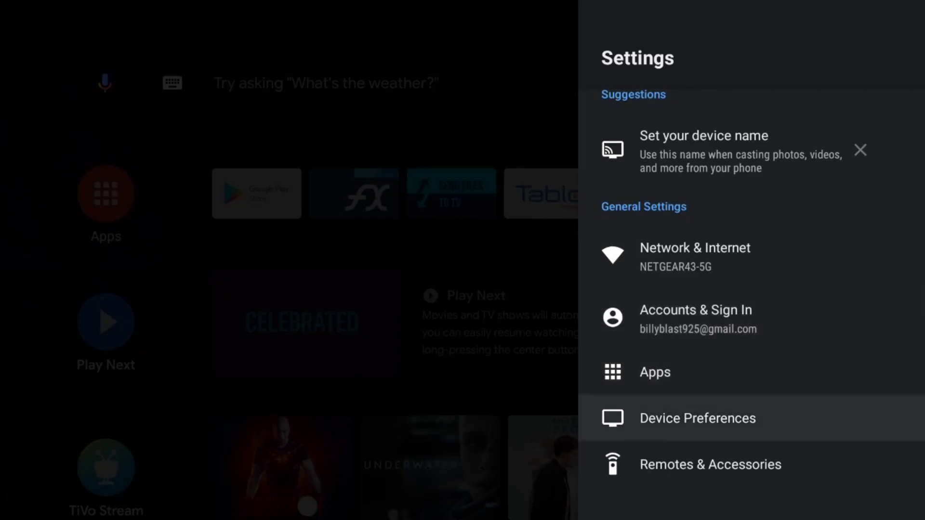
{"action": "left_click", "coordinate": [698, 417]}
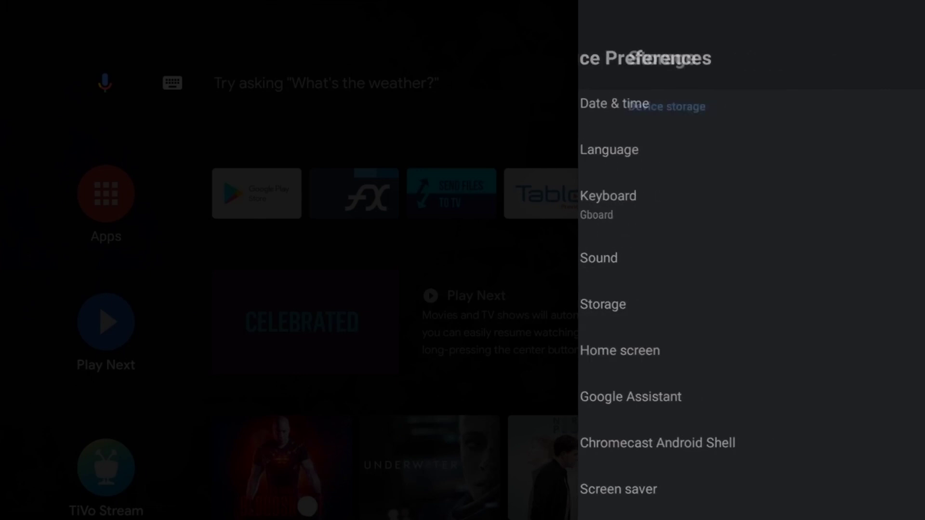
{"action": "left_click", "coordinate": [602, 304]}
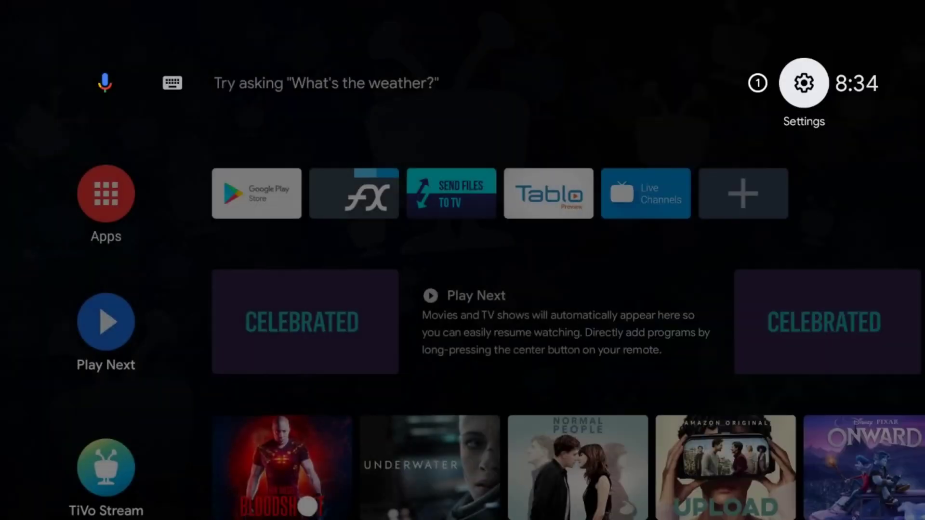
Step: Review the About device details, scrolling through the full information list
{"action": "left_click", "coordinate": [802, 83]}
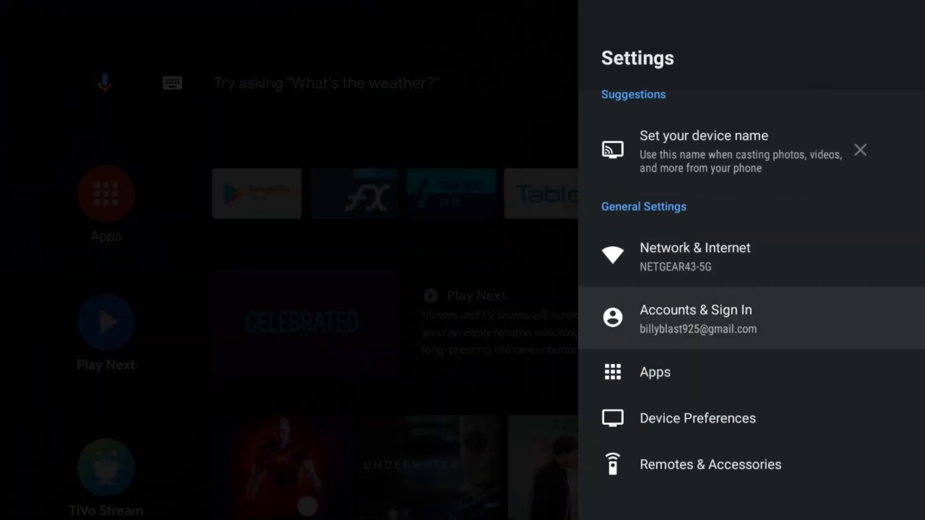
{"action": "left_click", "coordinate": [697, 418]}
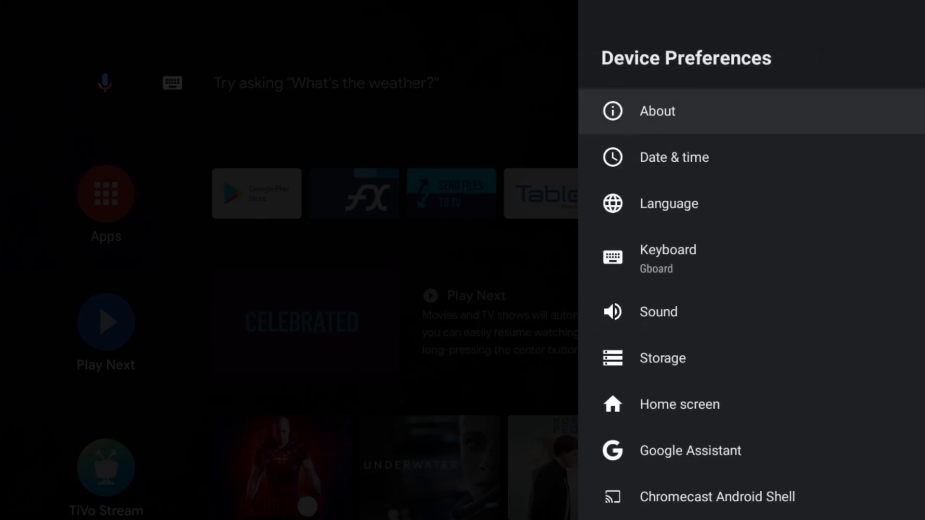
{"action": "left_click", "coordinate": [656, 111]}
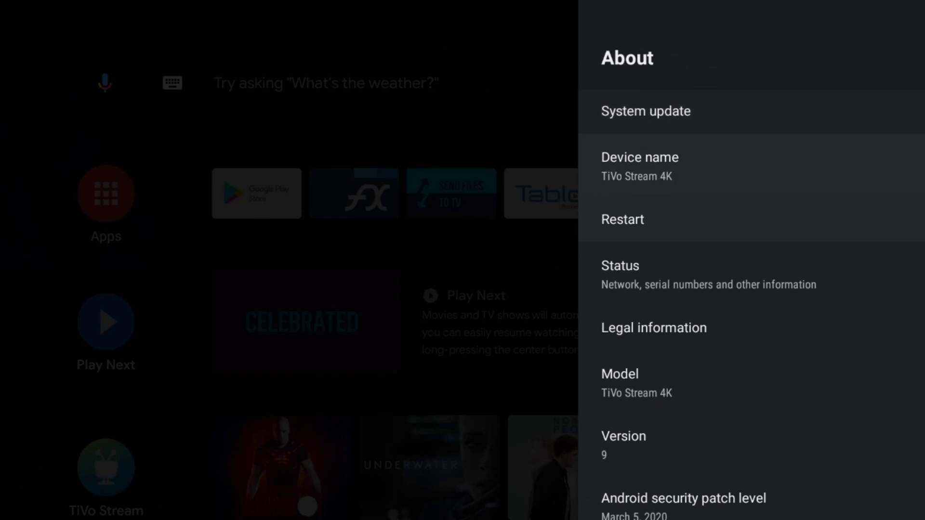
{"action": "scroll", "scroll_direction": "down", "scroll_amount": 3}
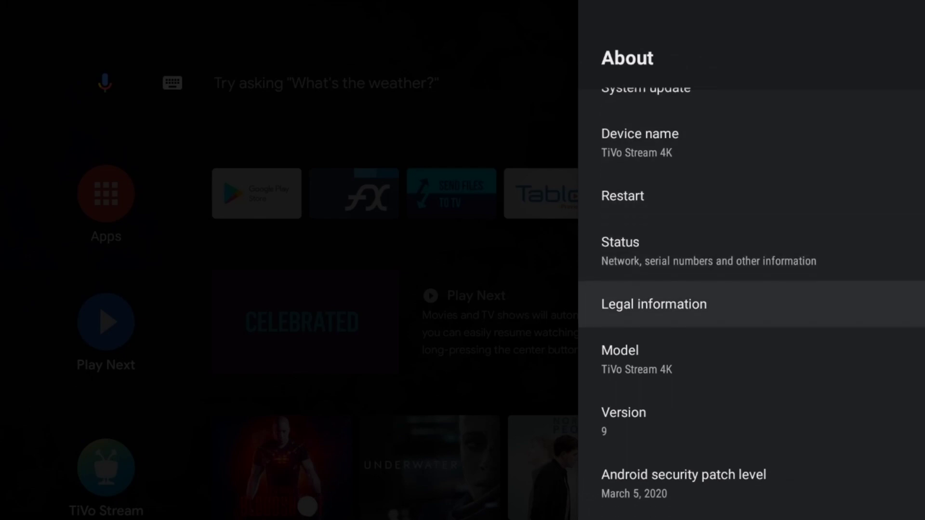
{"action": "scroll", "scroll_direction": "down", "scroll_amount": 3}
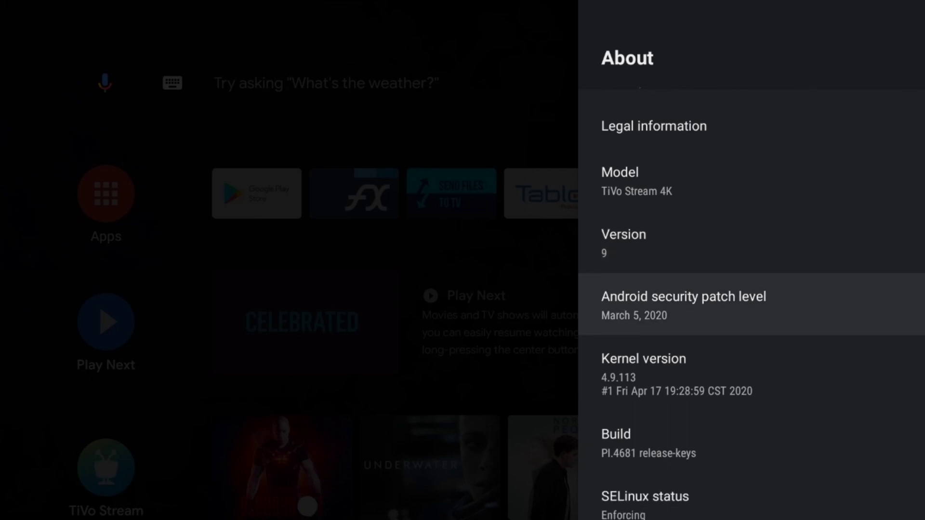
{"action": "scroll", "scroll_direction": "down", "scroll_amount": 3}
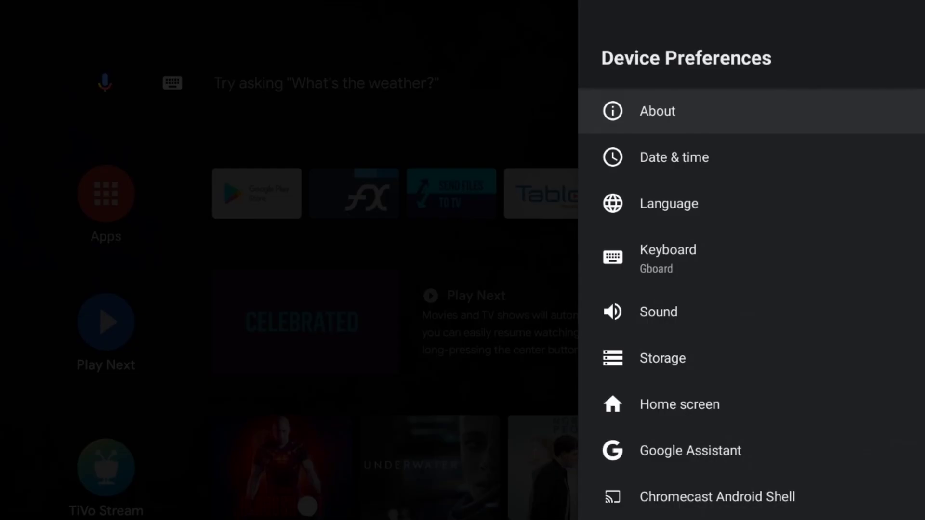
Step: In Storage, choose Erase & format as device storage for the SanDisk USB drive
{"action": "scroll", "scroll_direction": "down", "scroll_amount": 3}
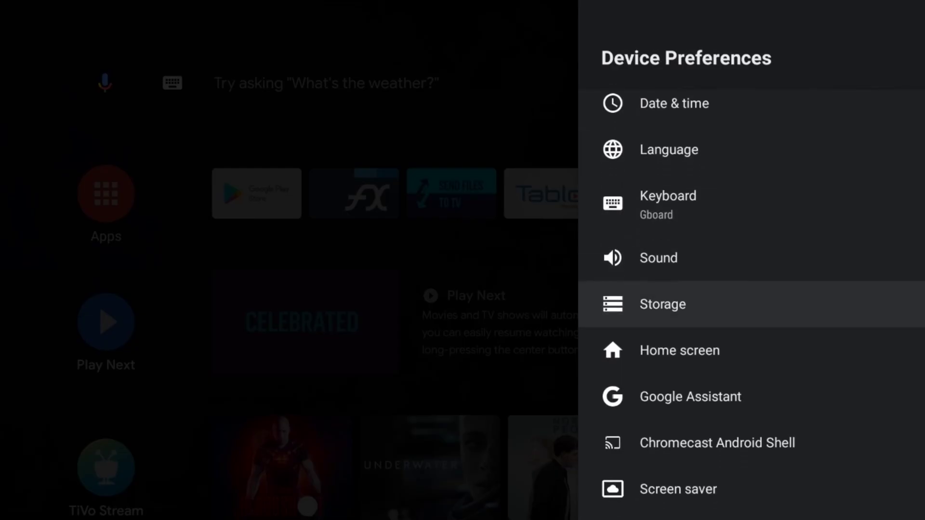
{"action": "left_click", "coordinate": [662, 303]}
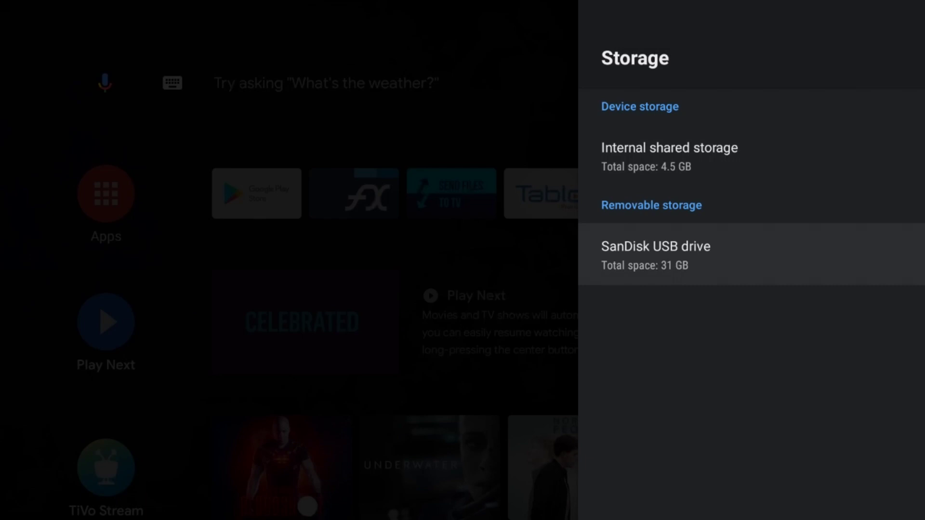
{"action": "left_click", "coordinate": [655, 255]}
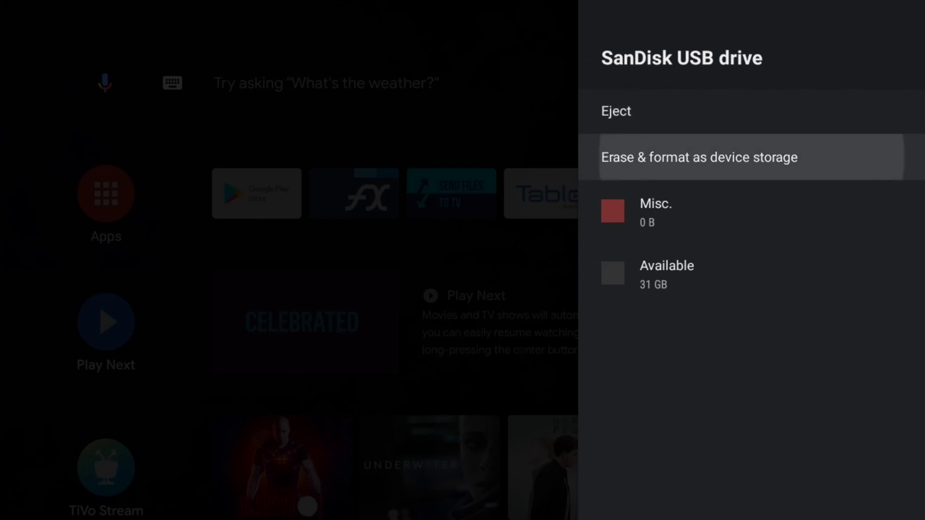
{"action": "left_click", "coordinate": [699, 157]}
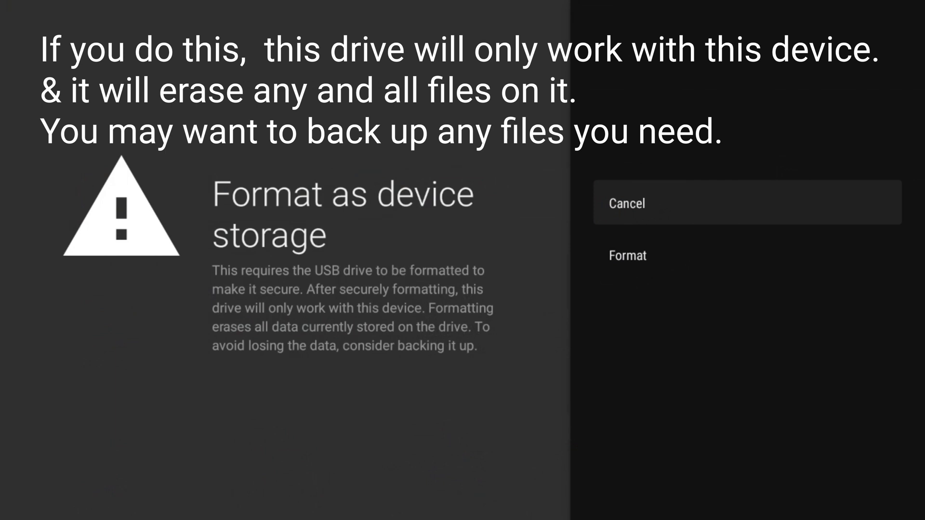
Step: Confirm Format on the warning and choose Move later for existing data
{"action": "left_click", "coordinate": [627, 255]}
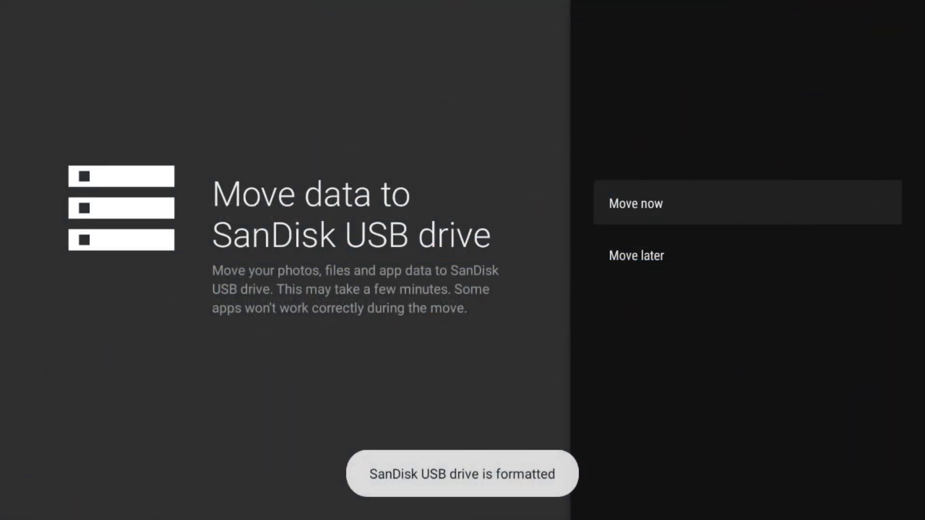
{"action": "key", "text": "Down"}
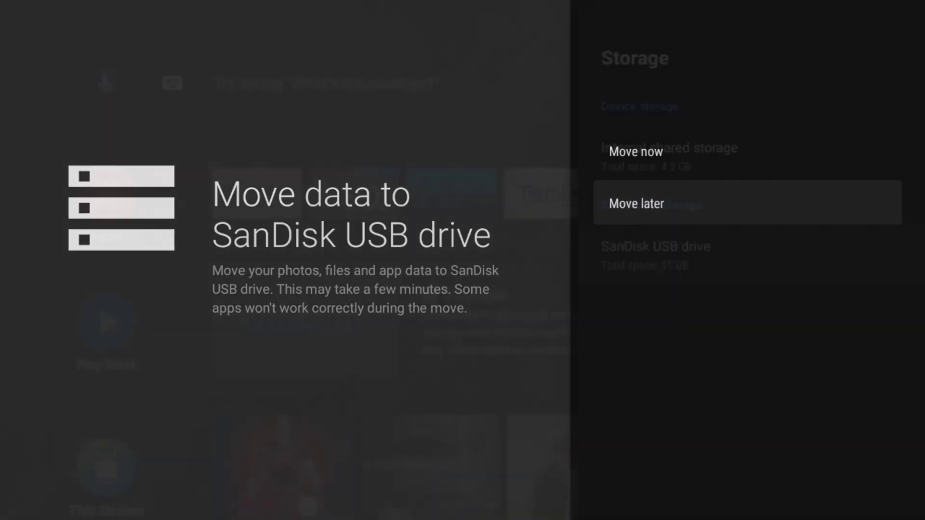
{"action": "left_click", "coordinate": [635, 203]}
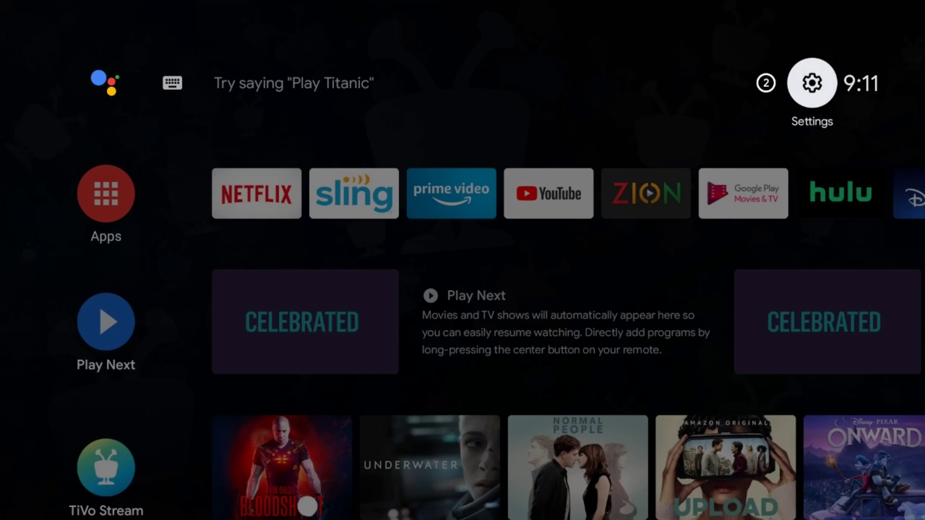
Step: Navigate to Storage and select the removable 32 GB SanDisk USB drive
{"action": "left_click", "coordinate": [811, 82]}
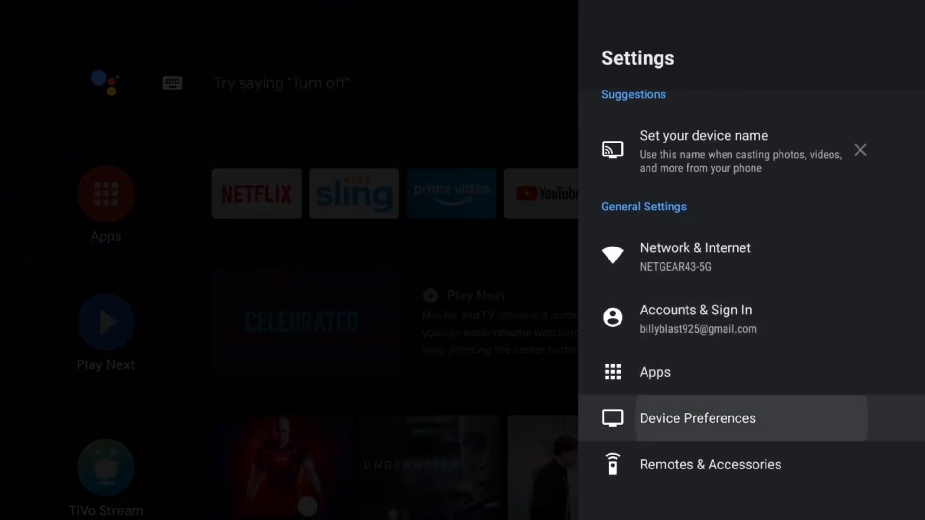
{"action": "left_click", "coordinate": [697, 418]}
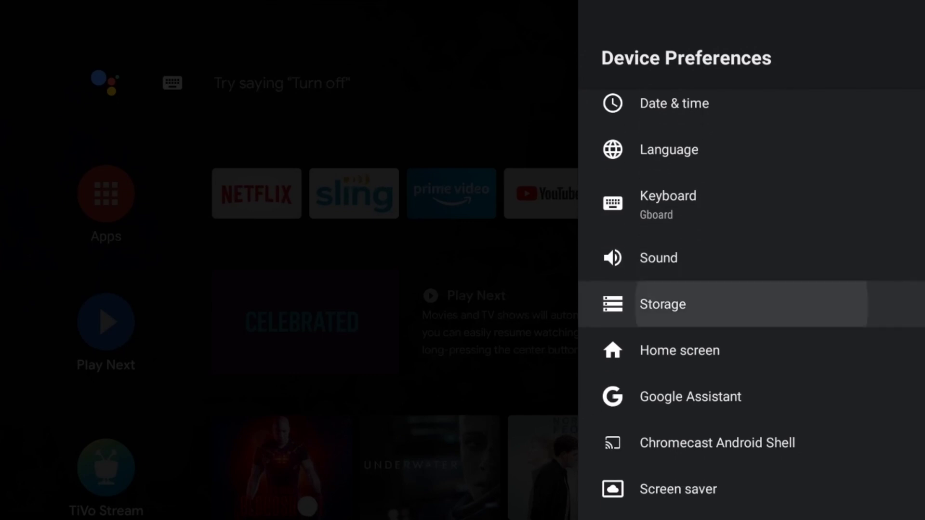
{"action": "left_click", "coordinate": [662, 304]}
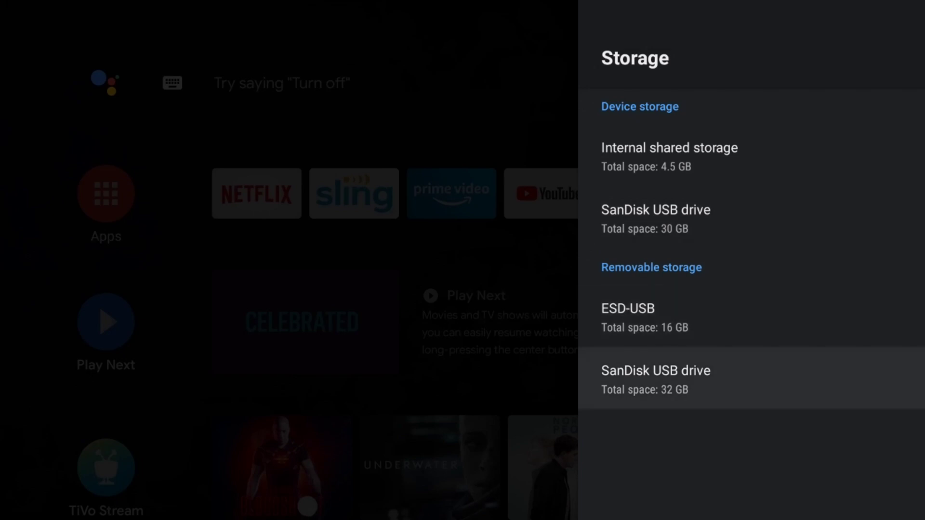
{"action": "left_click", "coordinate": [655, 377]}
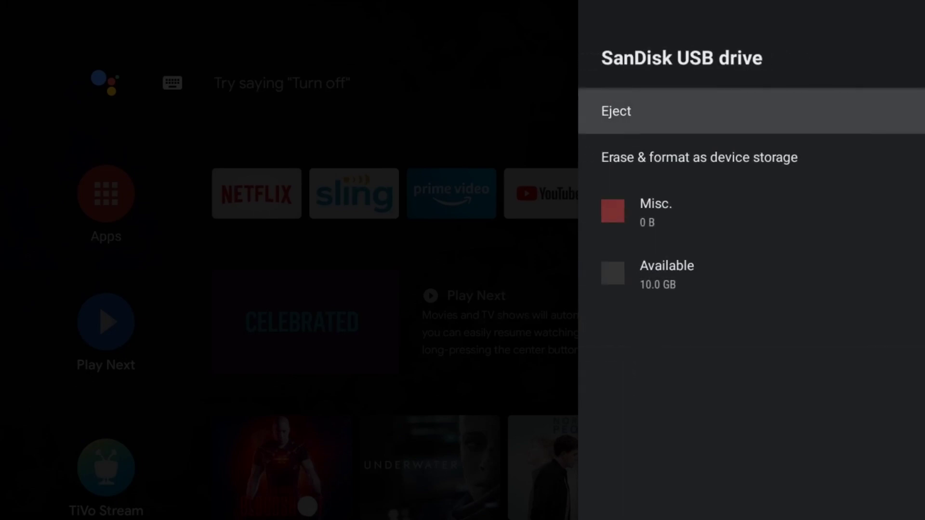
Step: Eject the SanDisk USB drive, then eject the ESD-USB drive as well
{"action": "left_click", "coordinate": [617, 111]}
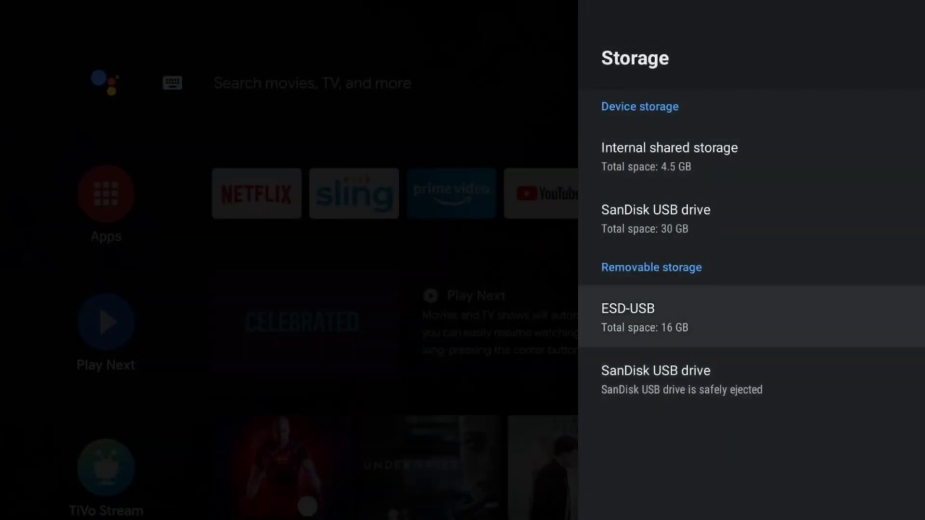
{"action": "left_click", "coordinate": [628, 316]}
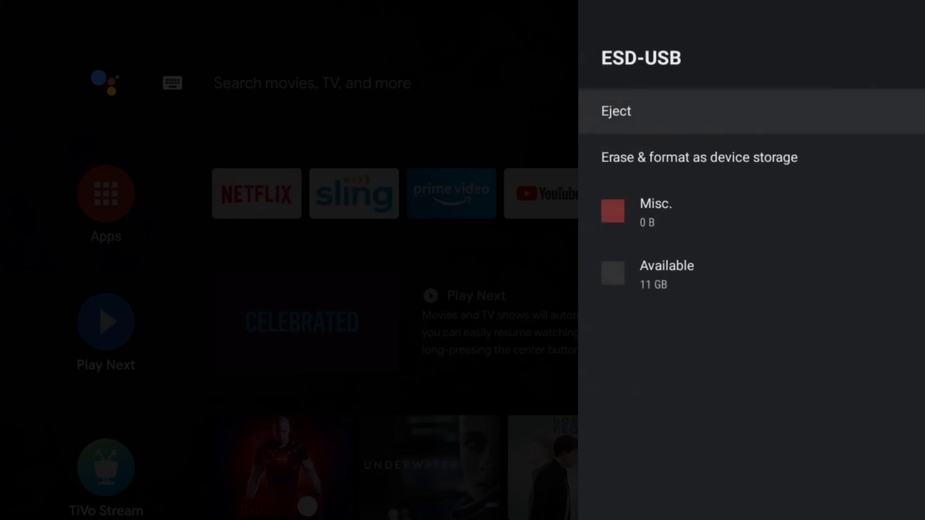
{"action": "left_click", "coordinate": [616, 111]}
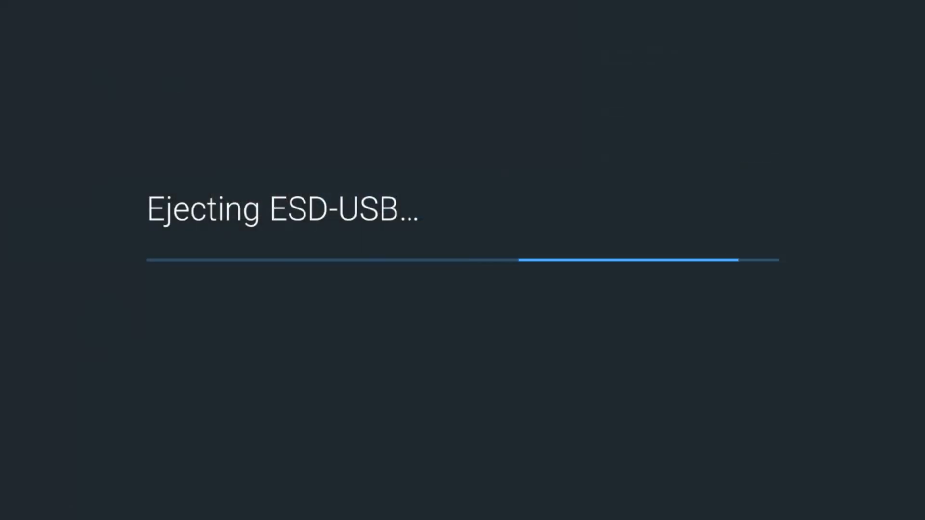